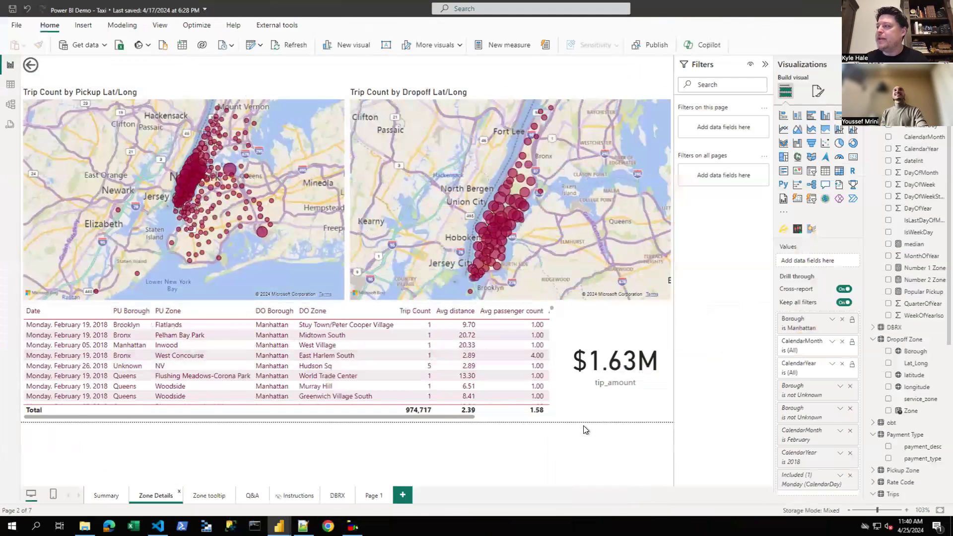
pyautogui.moveTo(573, 425)
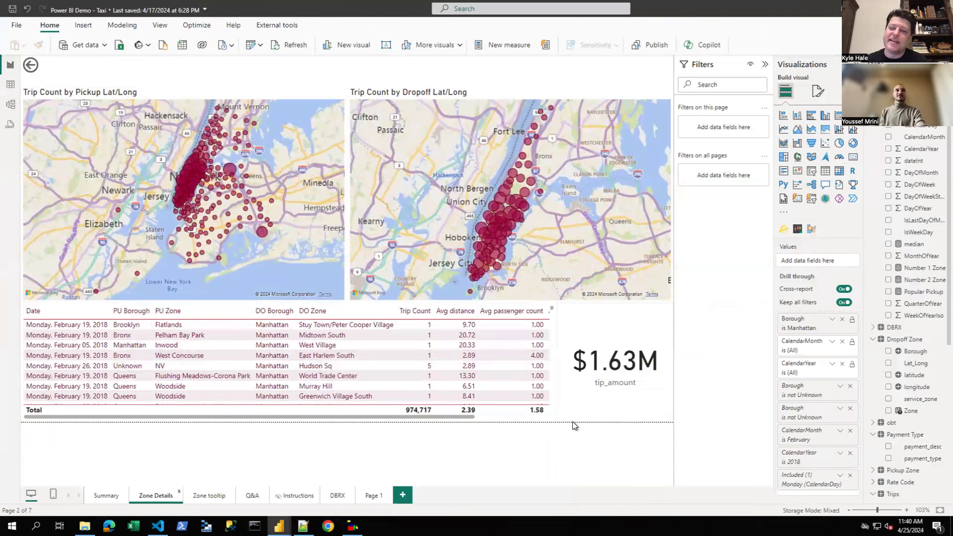
pyautogui.moveTo(169, 435)
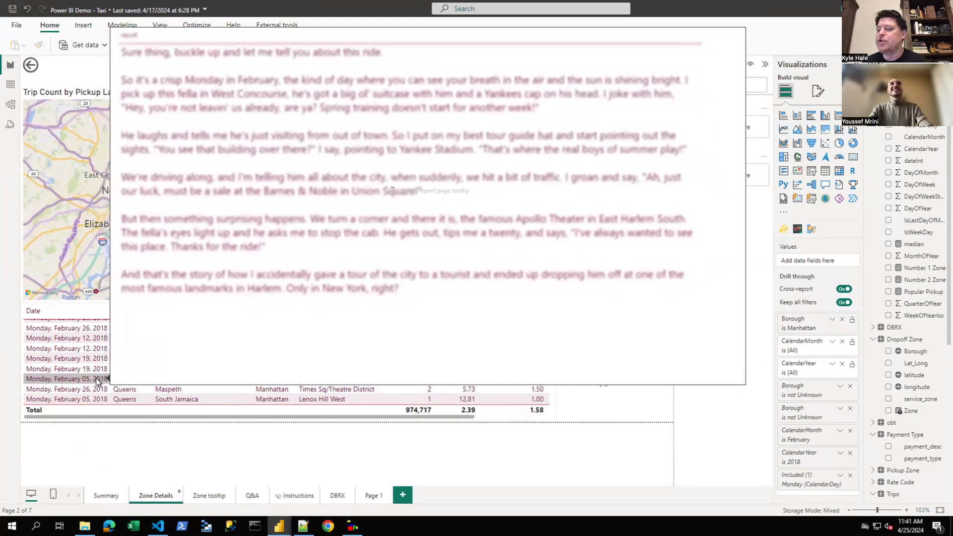
pyautogui.moveTo(115, 379)
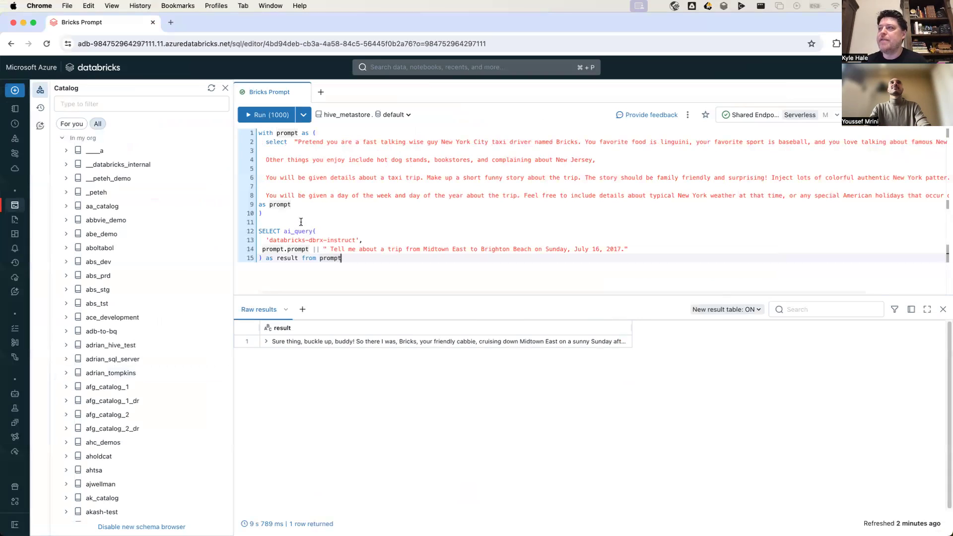
pyautogui.click(288, 231)
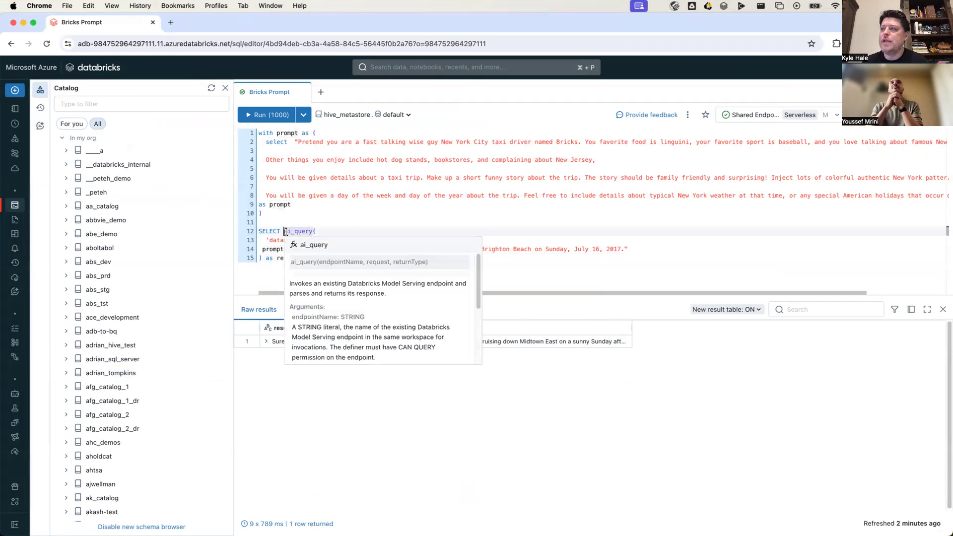
pyautogui.doubleClick(298, 230)
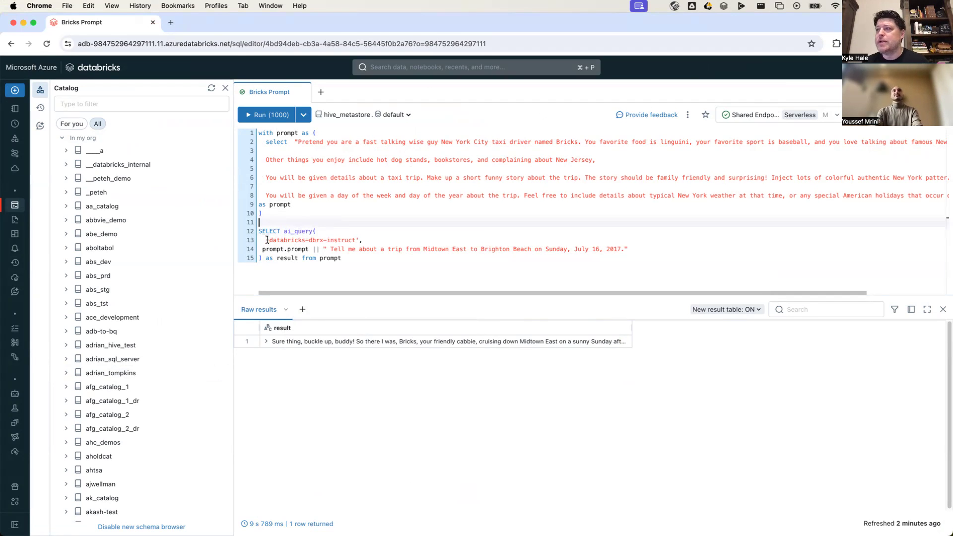
pyautogui.moveTo(266, 239); pyautogui.dragTo(361, 239)
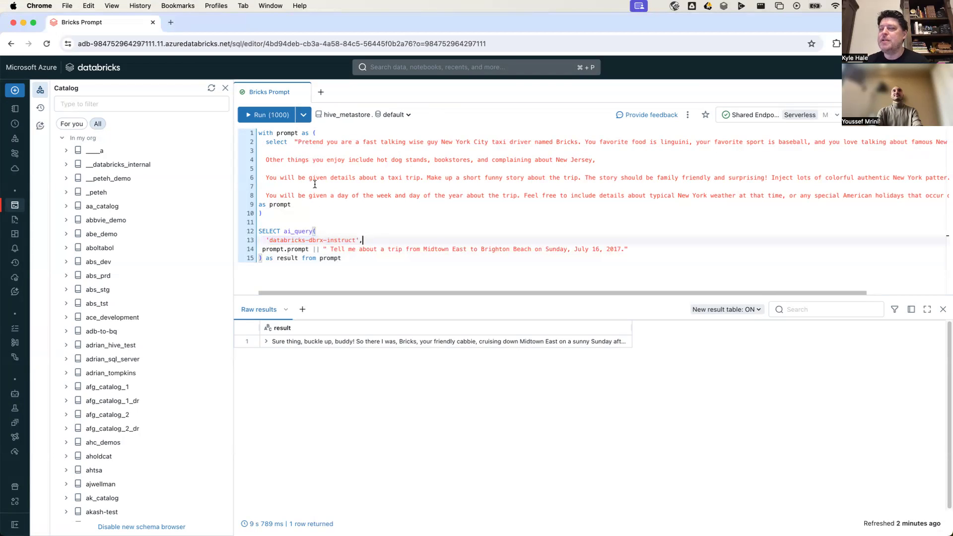
pyautogui.moveTo(362, 151)
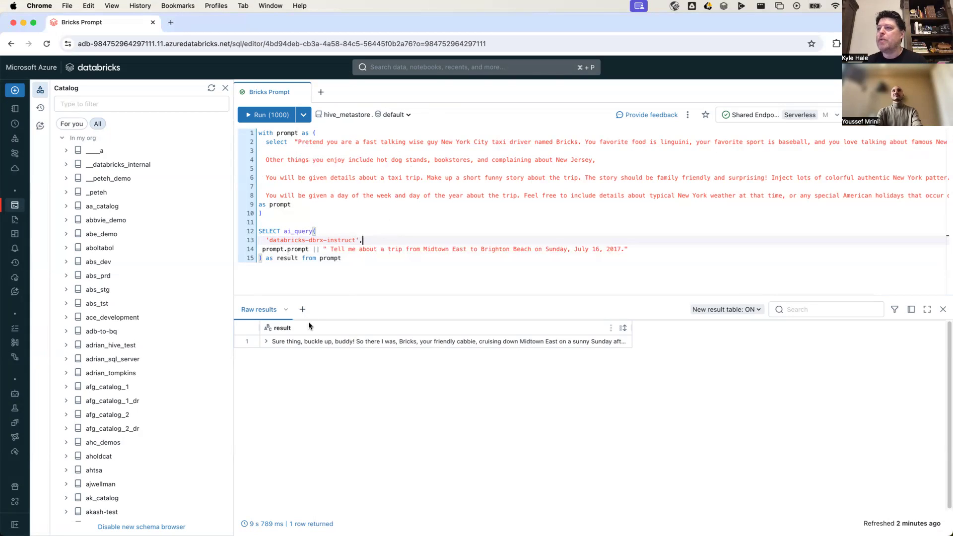
pyautogui.moveTo(323, 353)
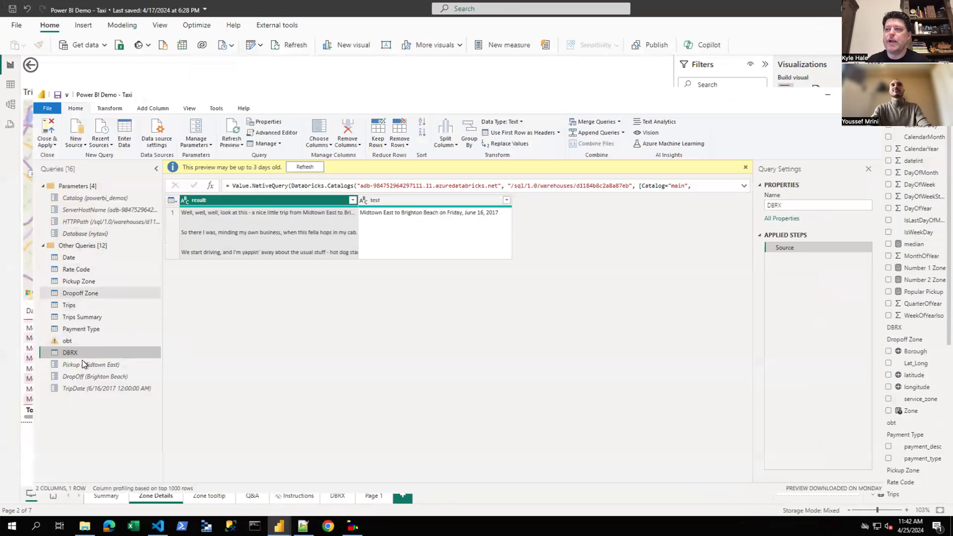
pyautogui.moveTo(93, 370)
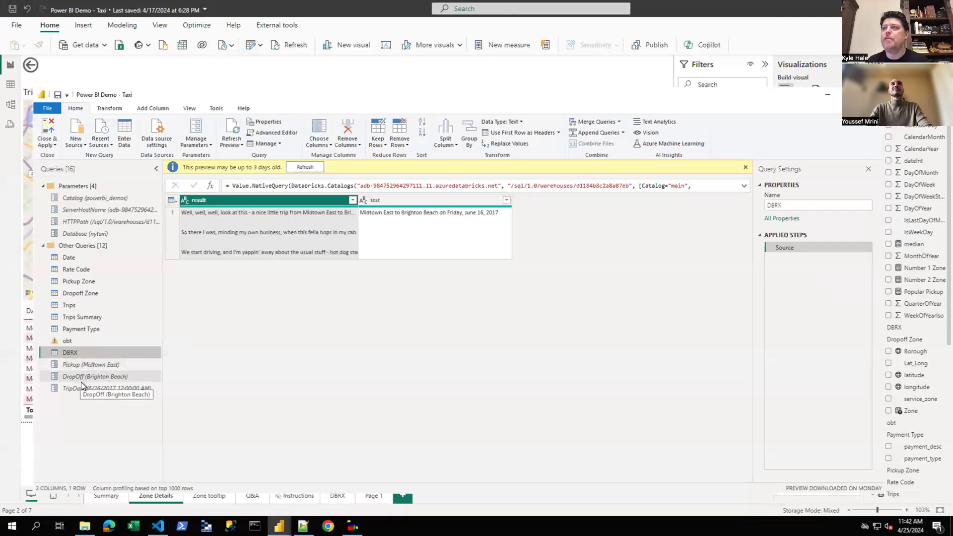
pyautogui.moveTo(14, 315)
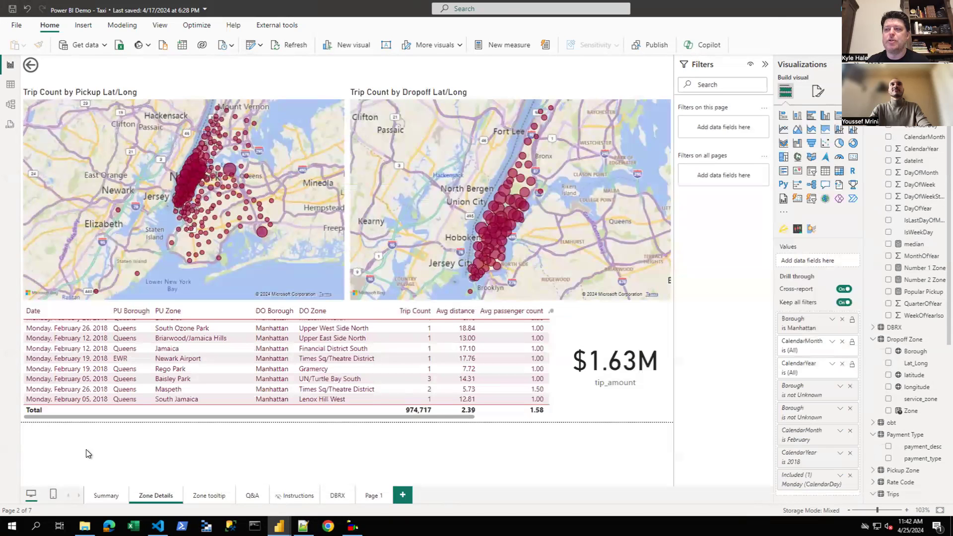
pyautogui.moveTo(146, 429)
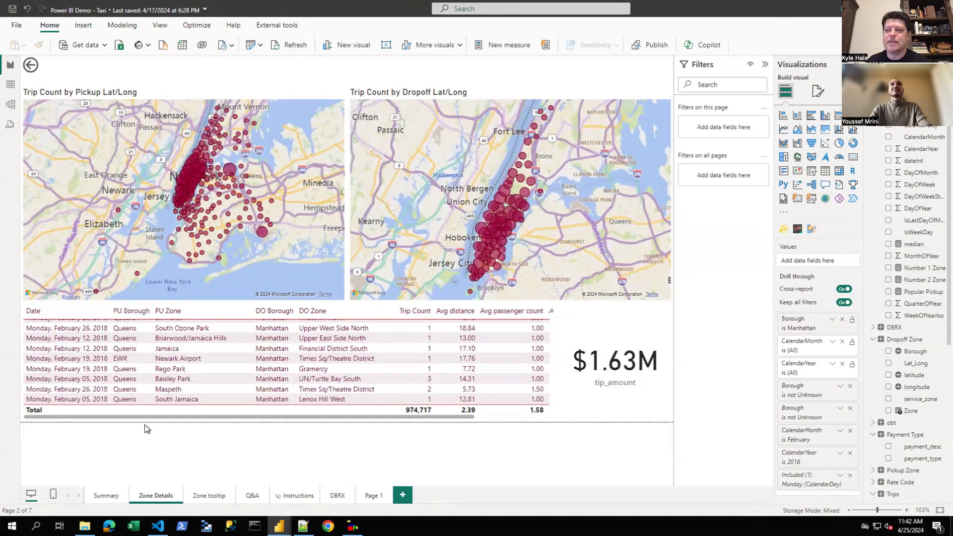
pyautogui.click(337, 495)
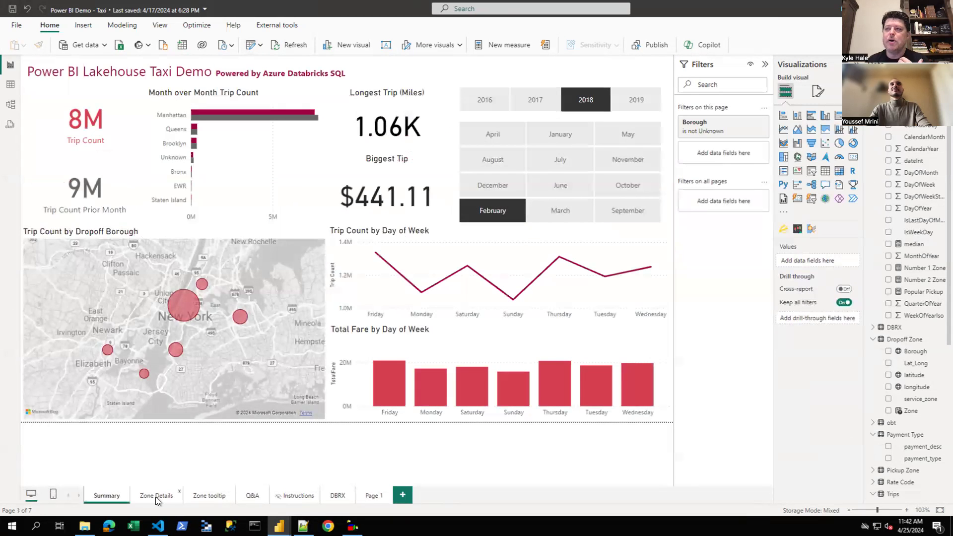
pyautogui.click(155, 494)
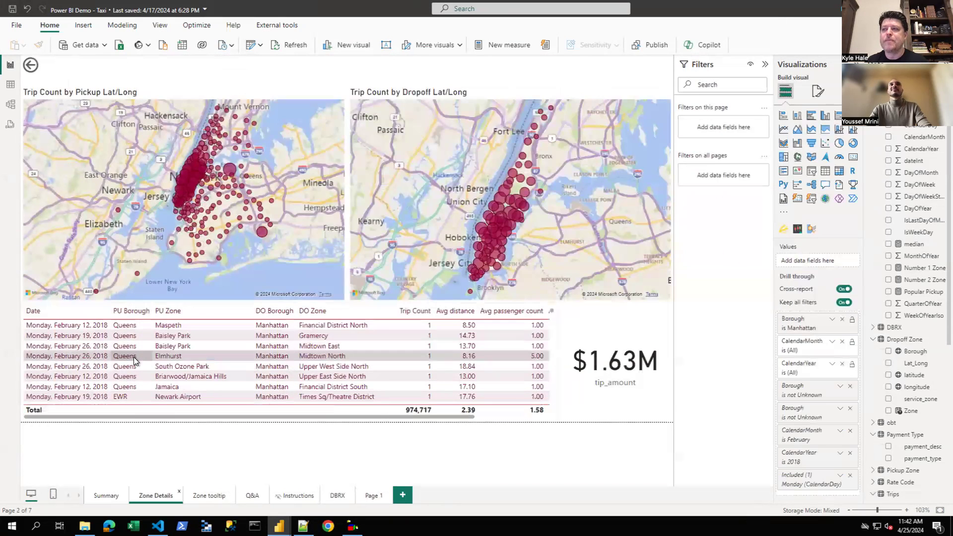
pyautogui.moveTo(79, 355)
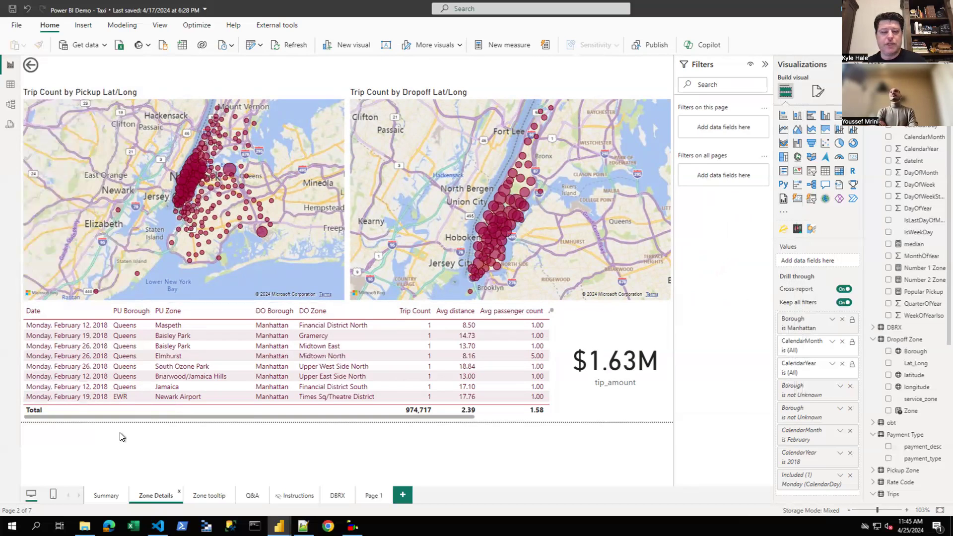
pyautogui.moveTo(4, 451)
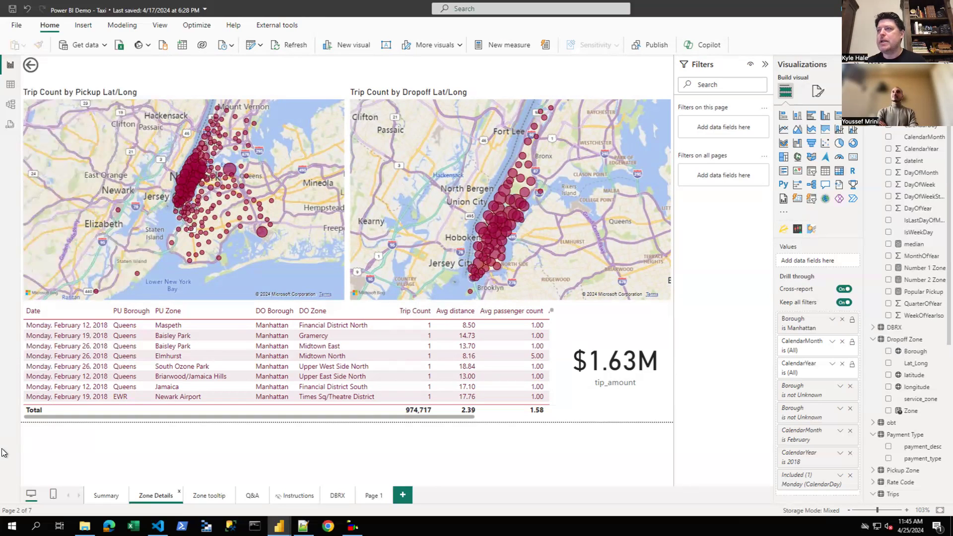
pyautogui.moveTo(16, 453)
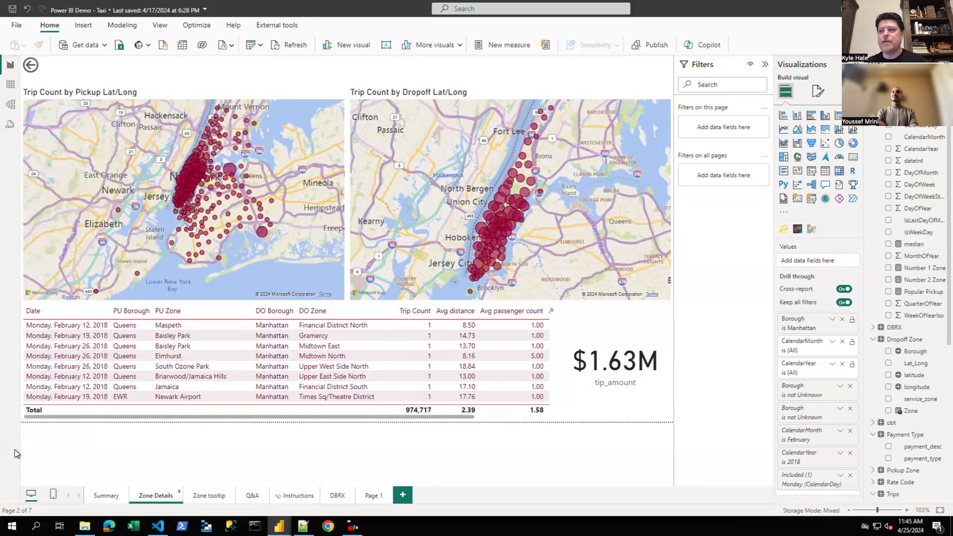
pyautogui.moveTo(80, 461)
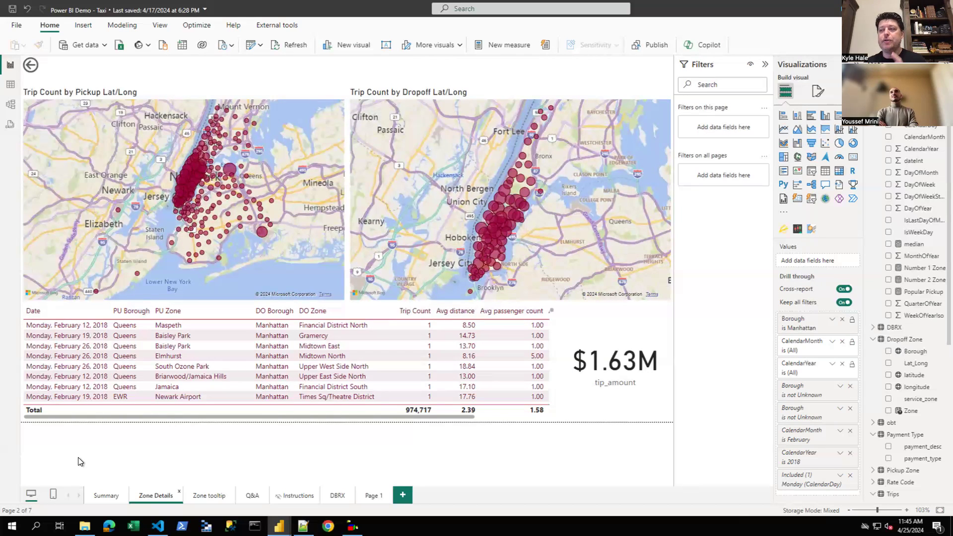
pyautogui.moveTo(125, 413)
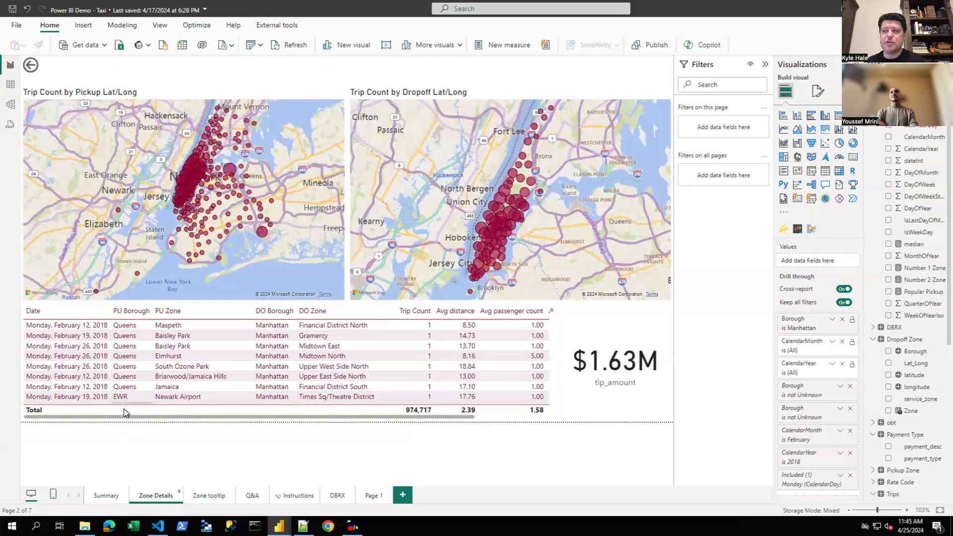
pyautogui.moveTo(125, 419)
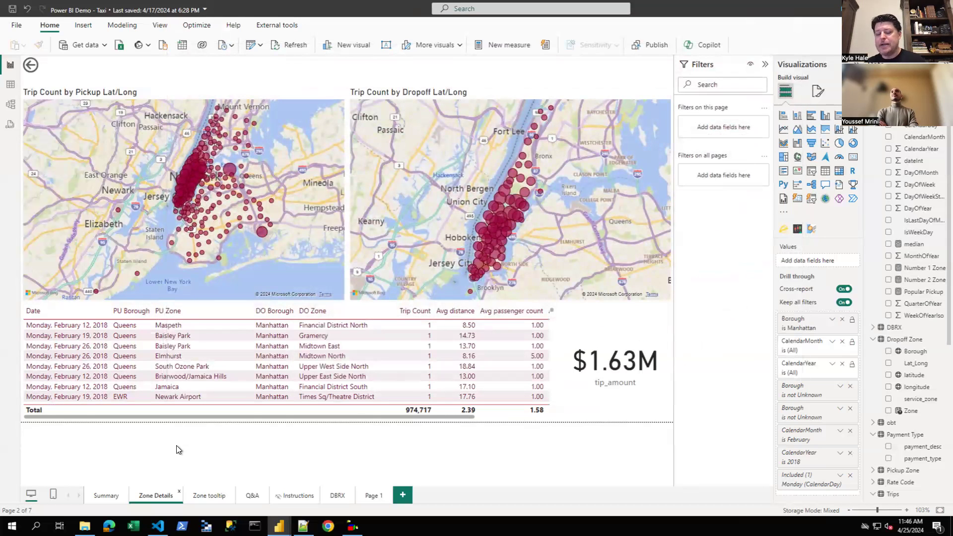
pyautogui.moveTo(202, 459)
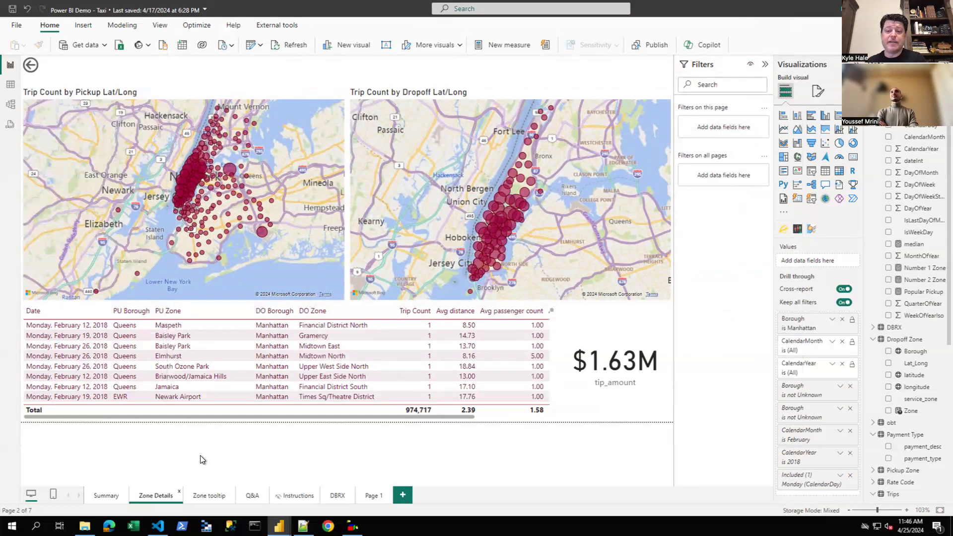